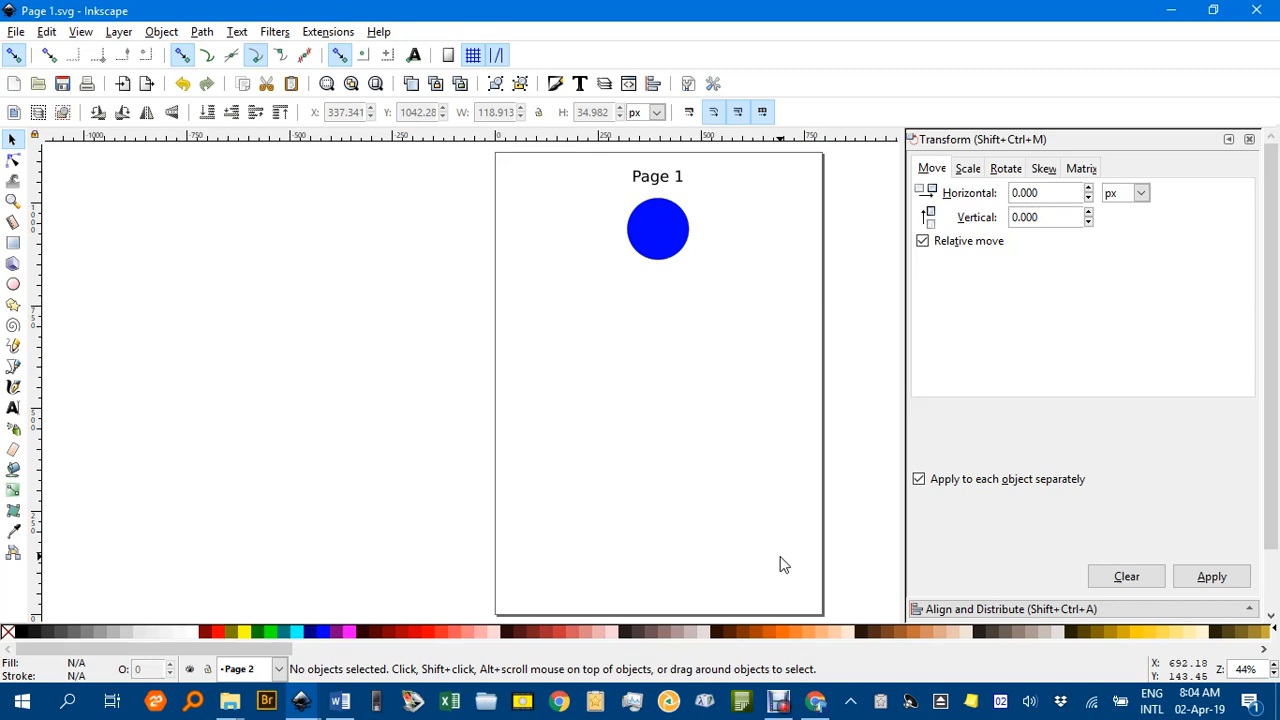
mouse_move(784, 566)
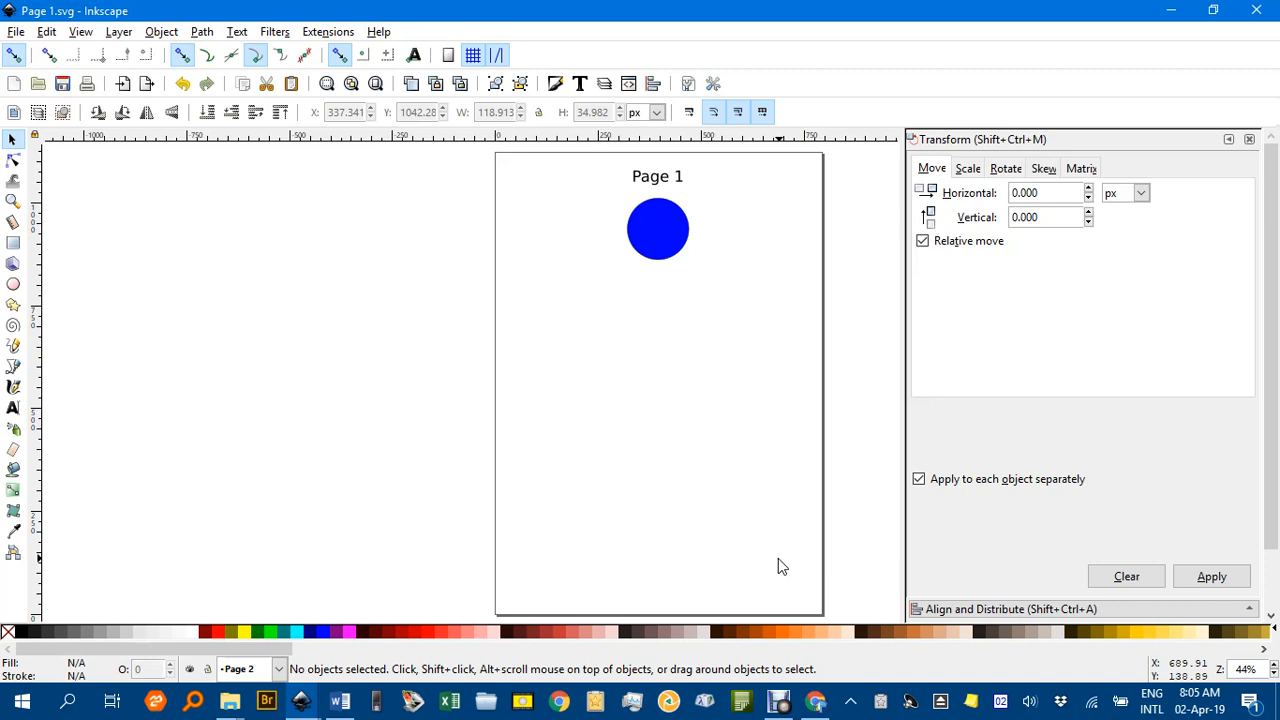
mouse_move(220, 120)
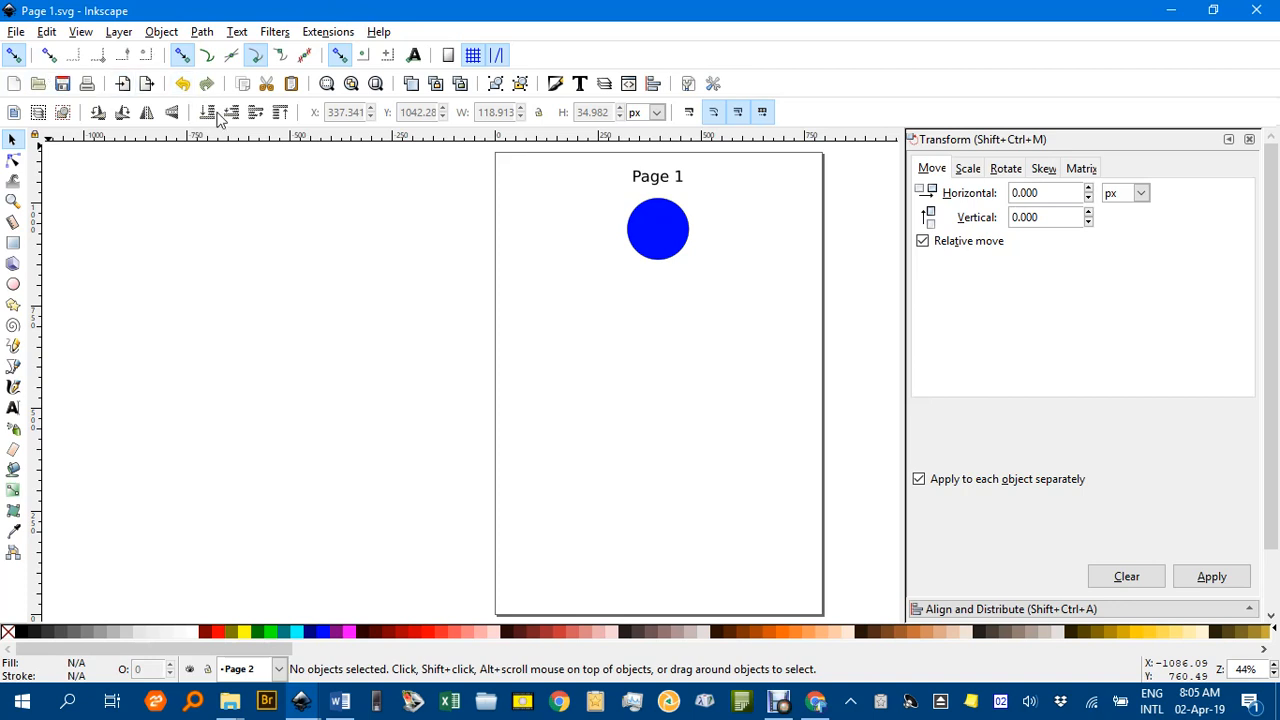
mouse_move(272, 292)
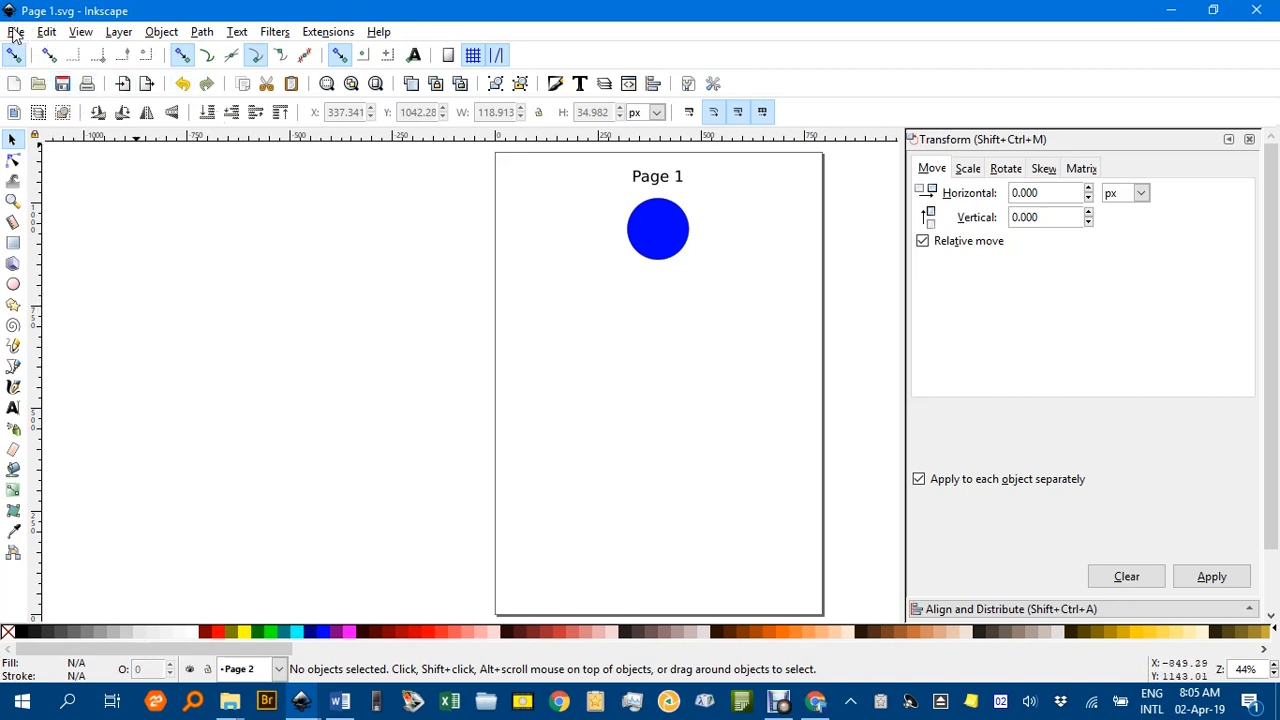
Save the page as Page 1.pdf in the Converted folder, accepting the default PDF export settings
click(16, 32)
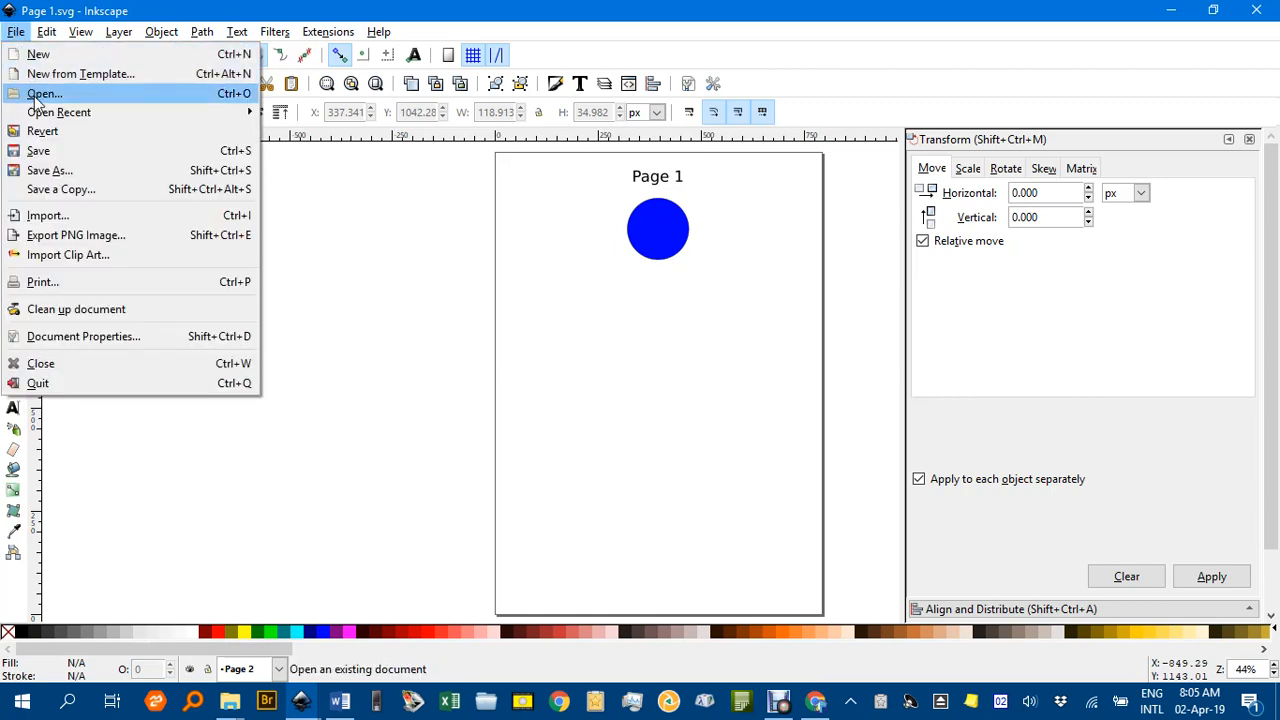
click(48, 170)
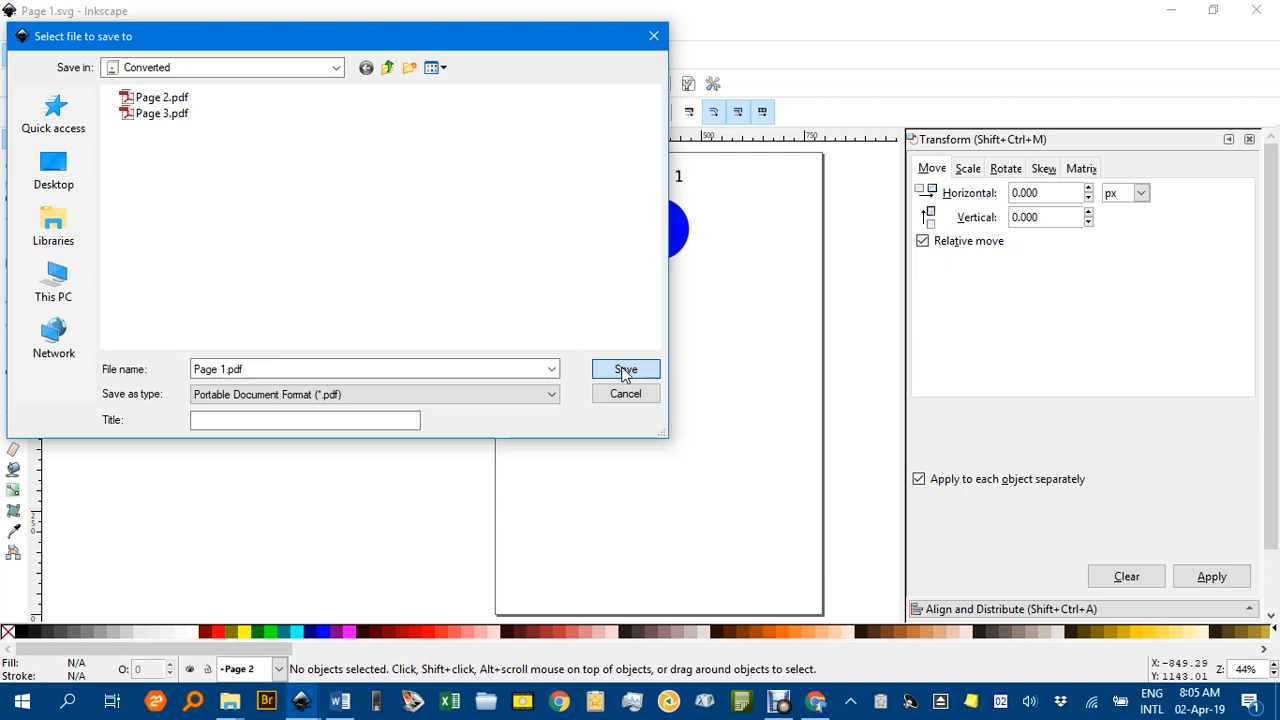
click(624, 368)
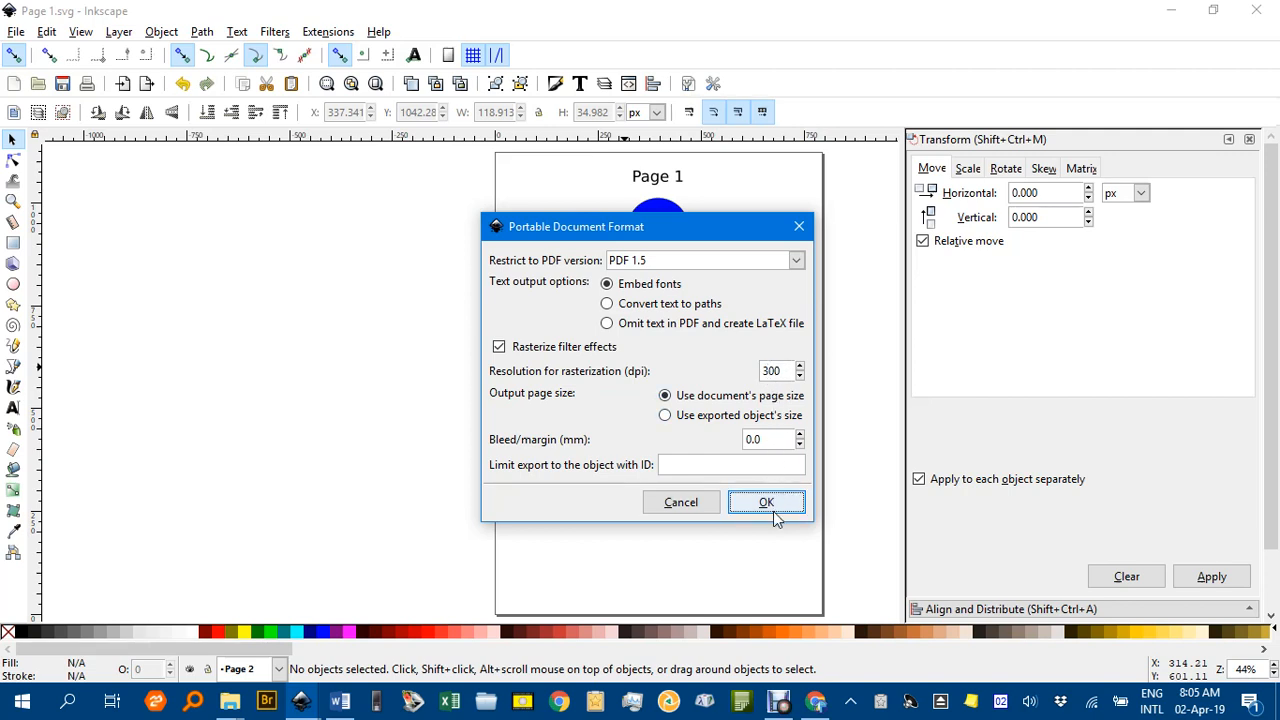
click(766, 500)
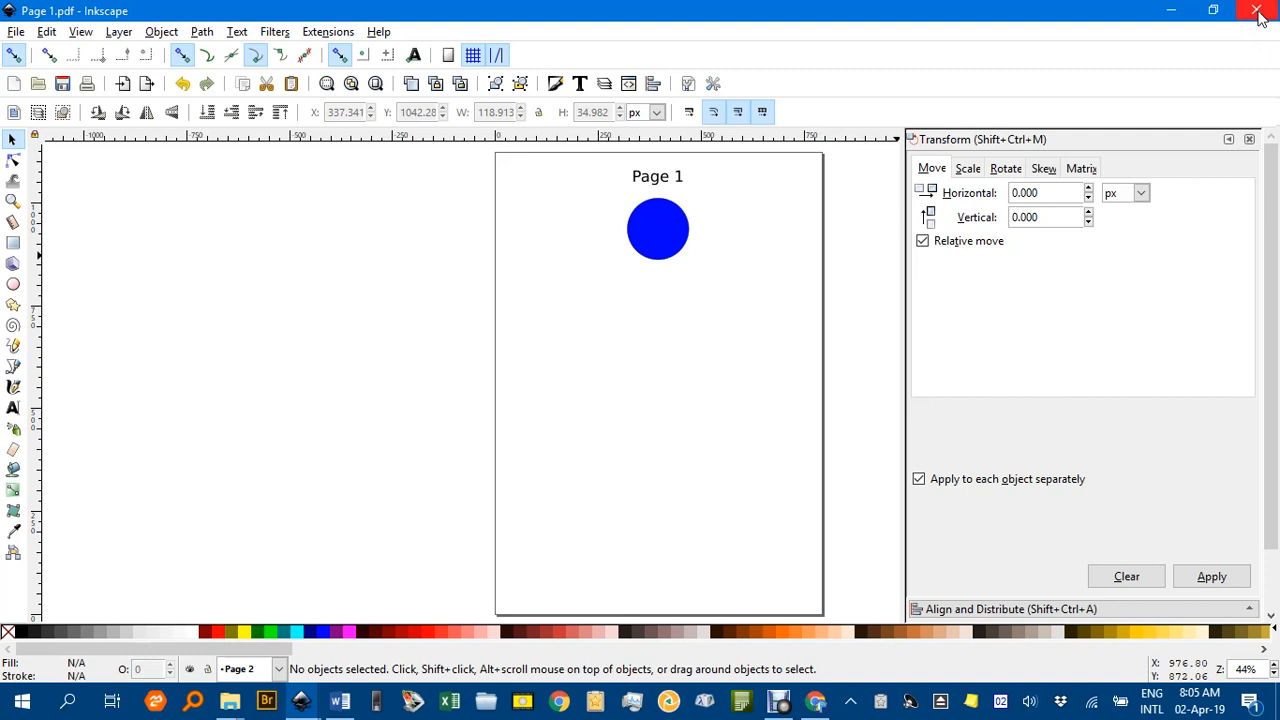
Close the Inkscape document window without keeping an SVG copy
click(1258, 12)
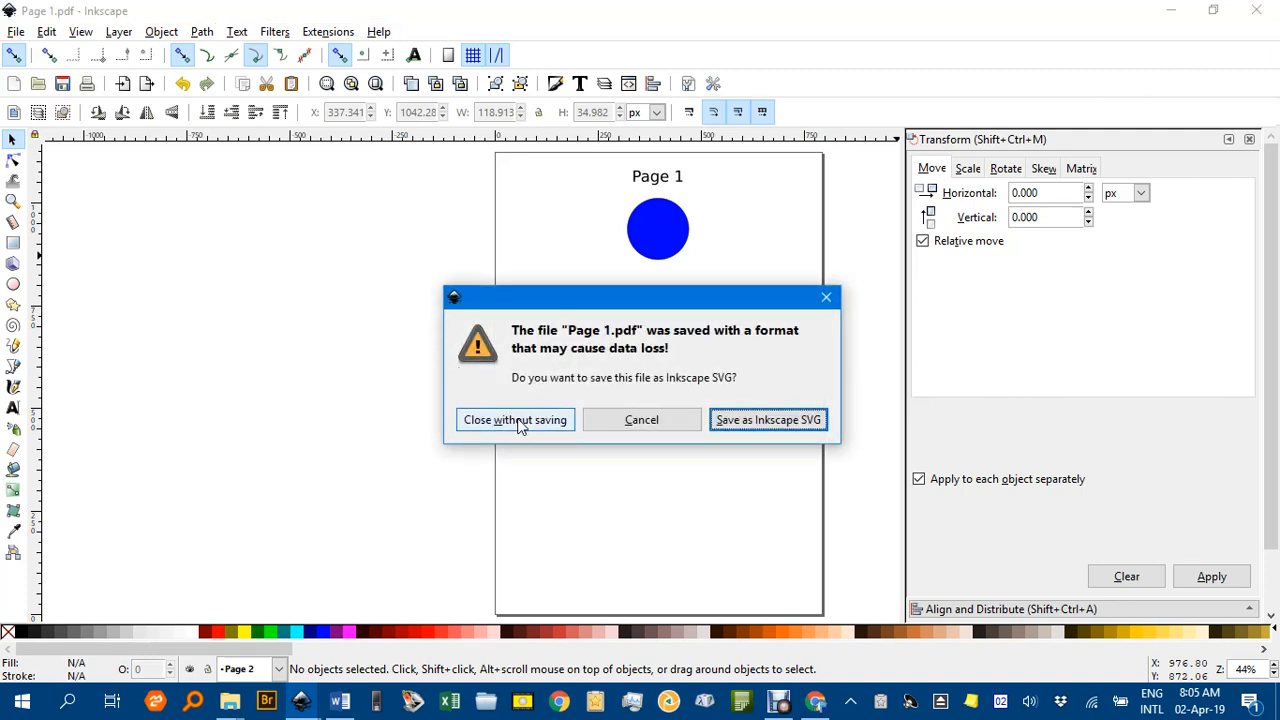
mouse_move(550, 418)
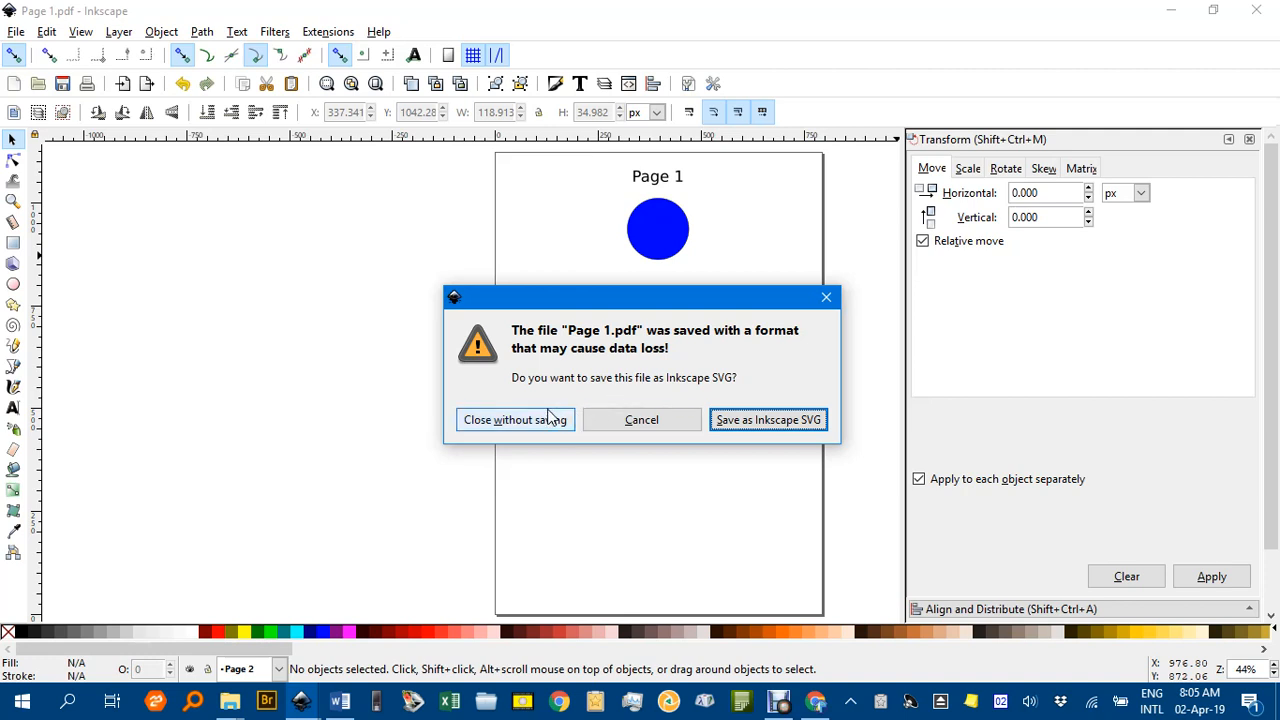
mouse_move(524, 428)
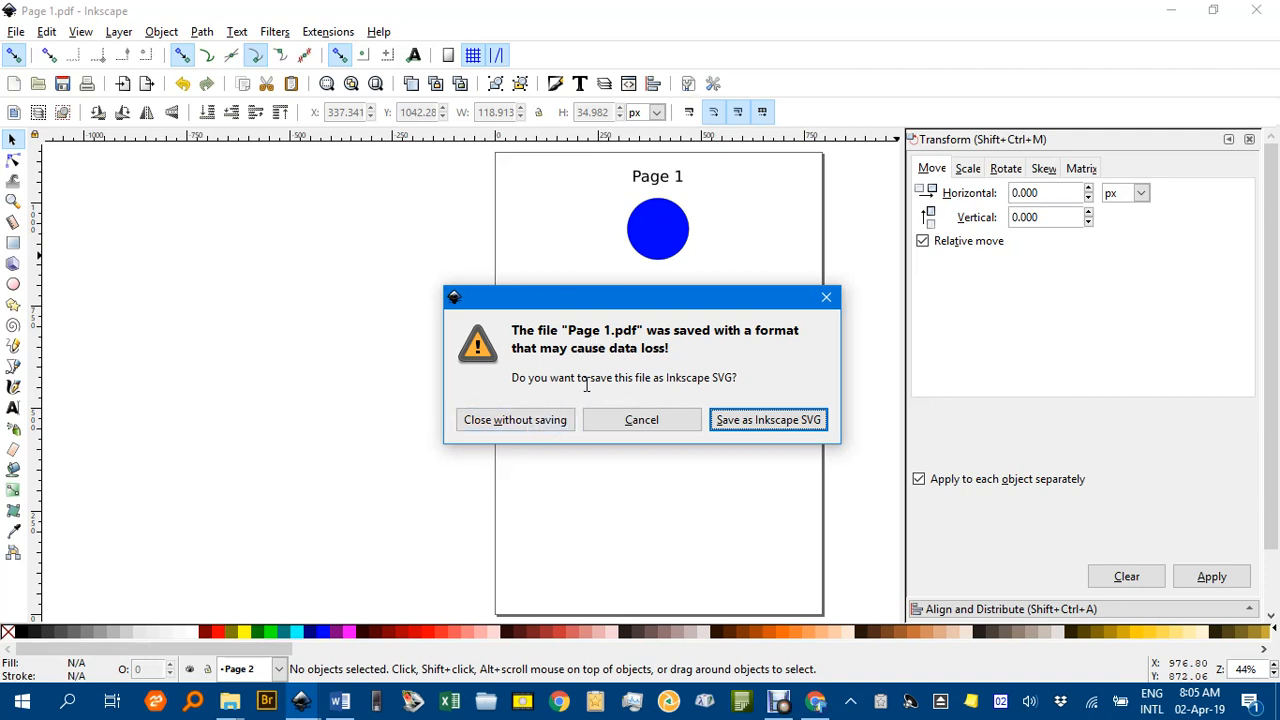
mouse_move(732, 378)
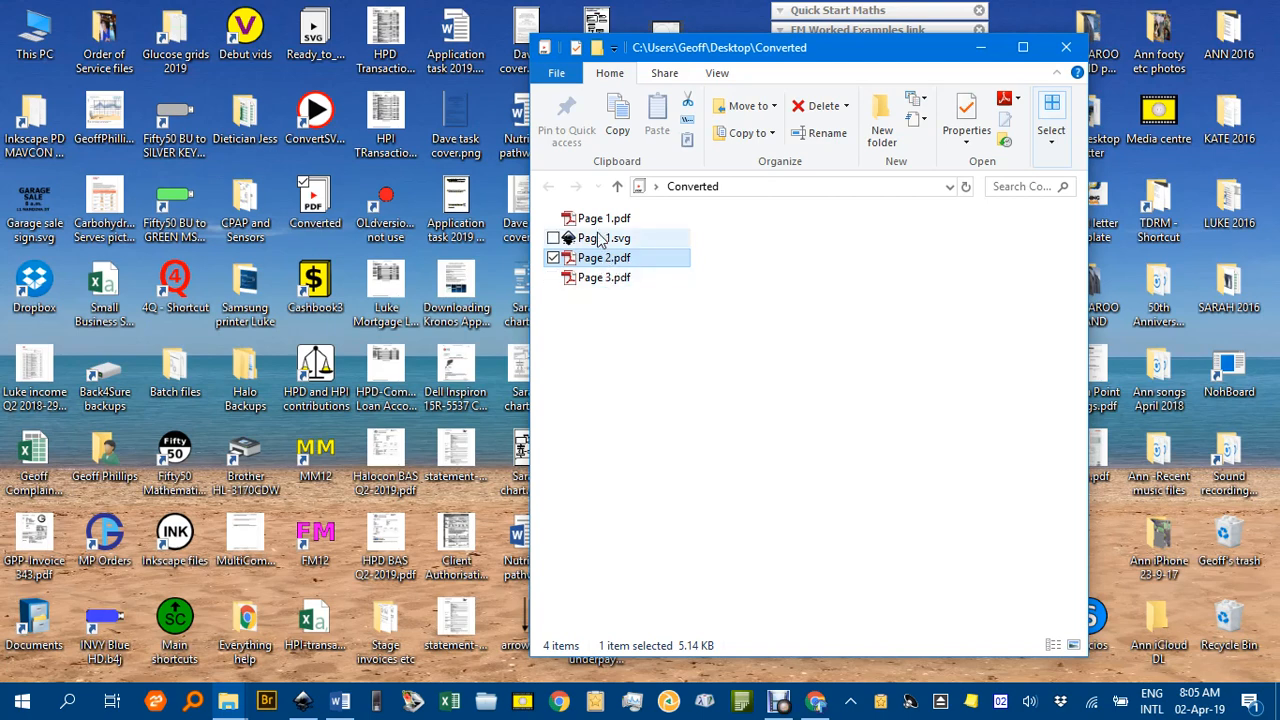
Select the Page 1, 2 and 3 PDFs in the Converted folder and show their actions
click(604, 218)
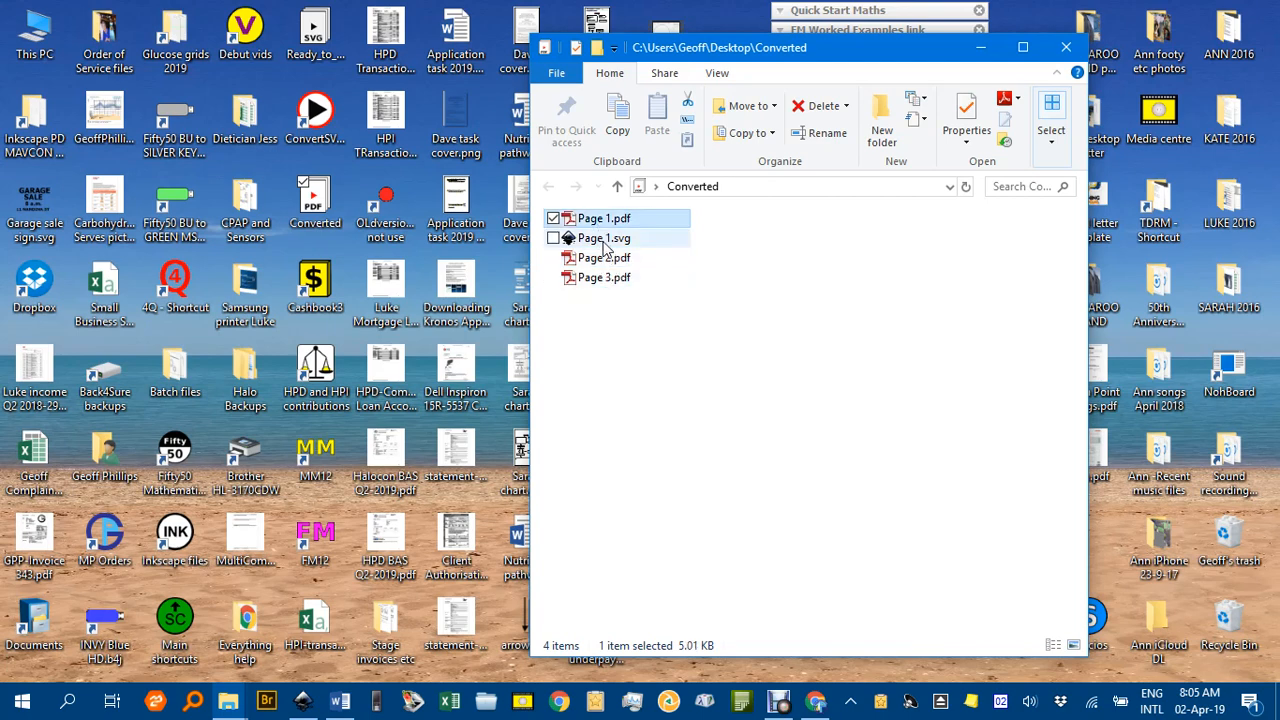
mouse_move(630, 218)
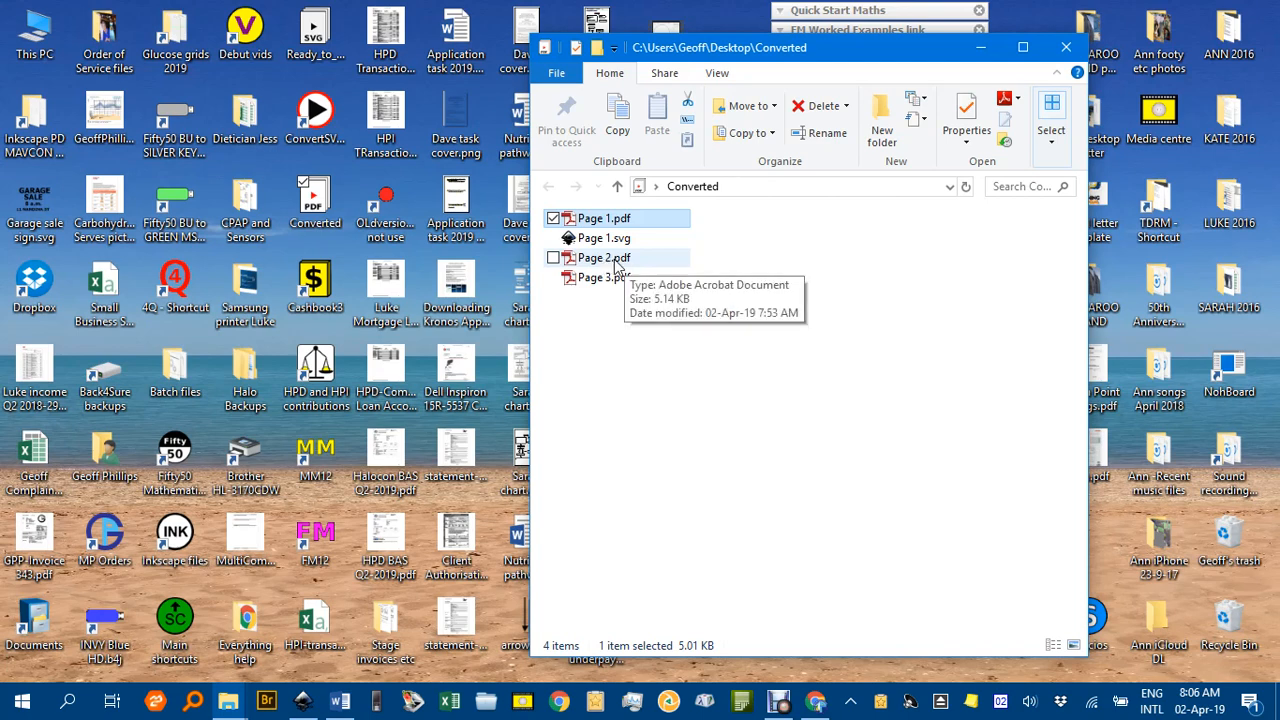
mouse_move(600, 336)
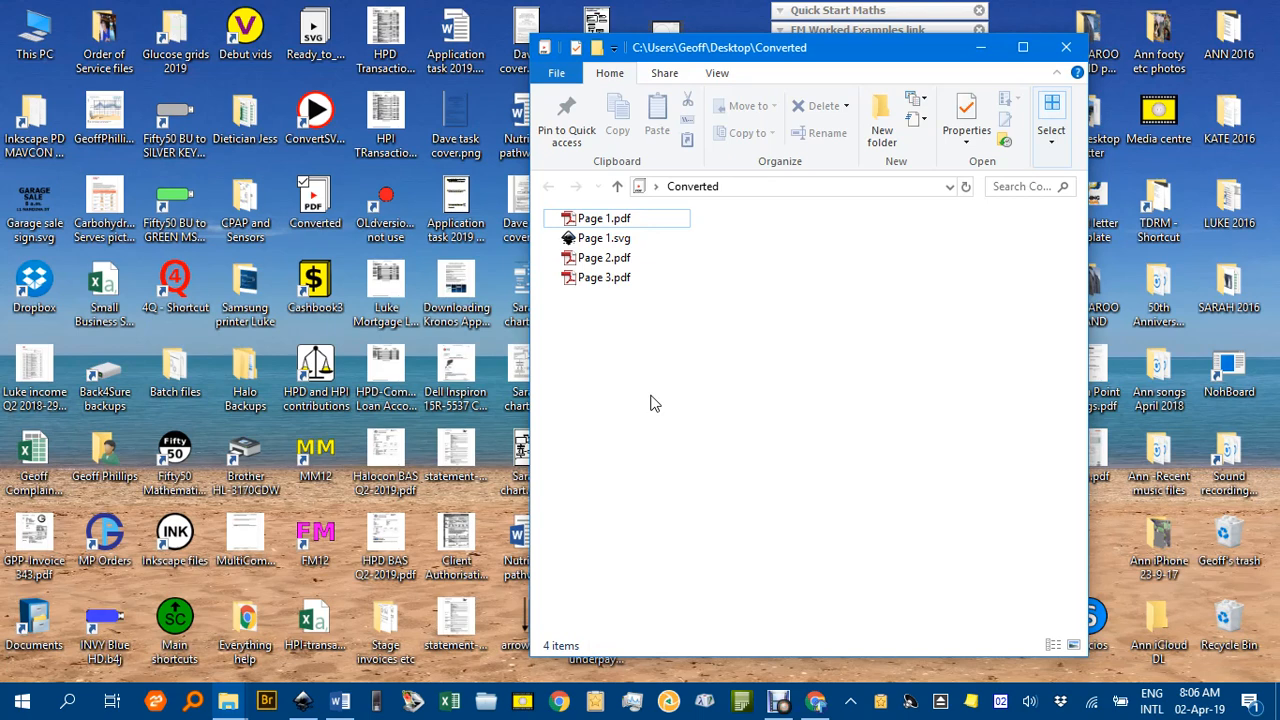
click(604, 218)
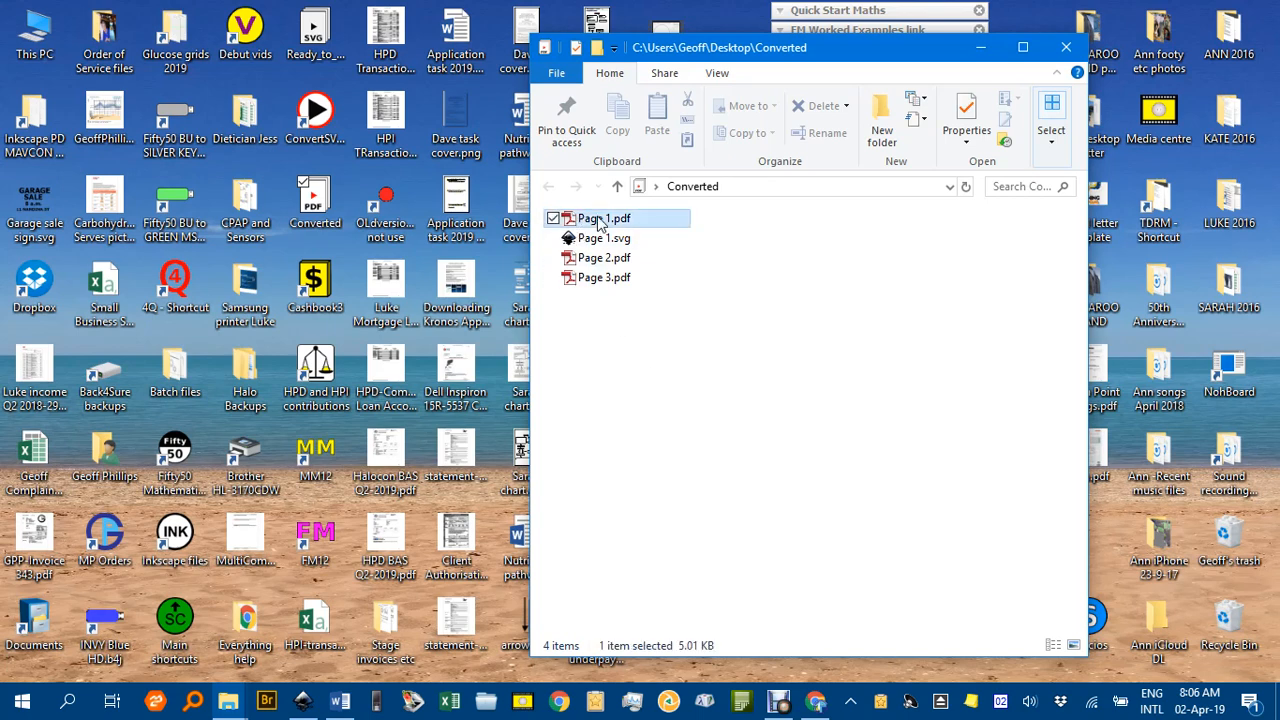
click(604, 258)
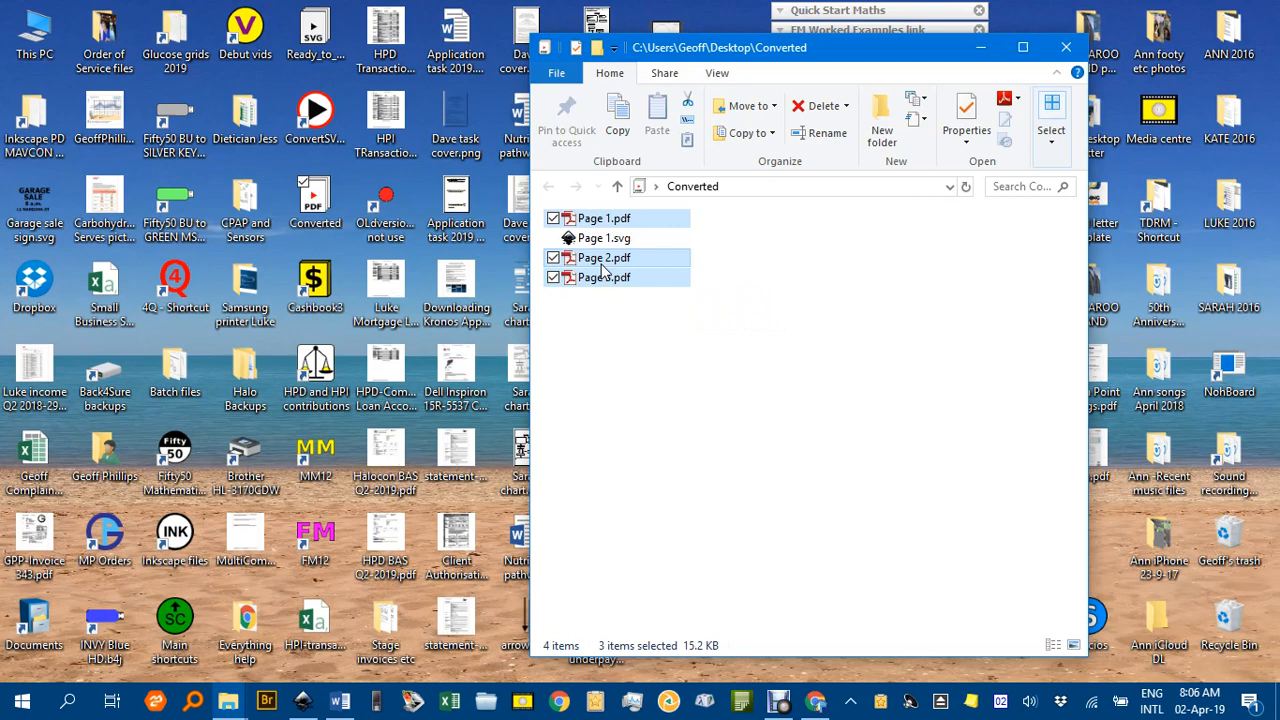
right_click(604, 276)
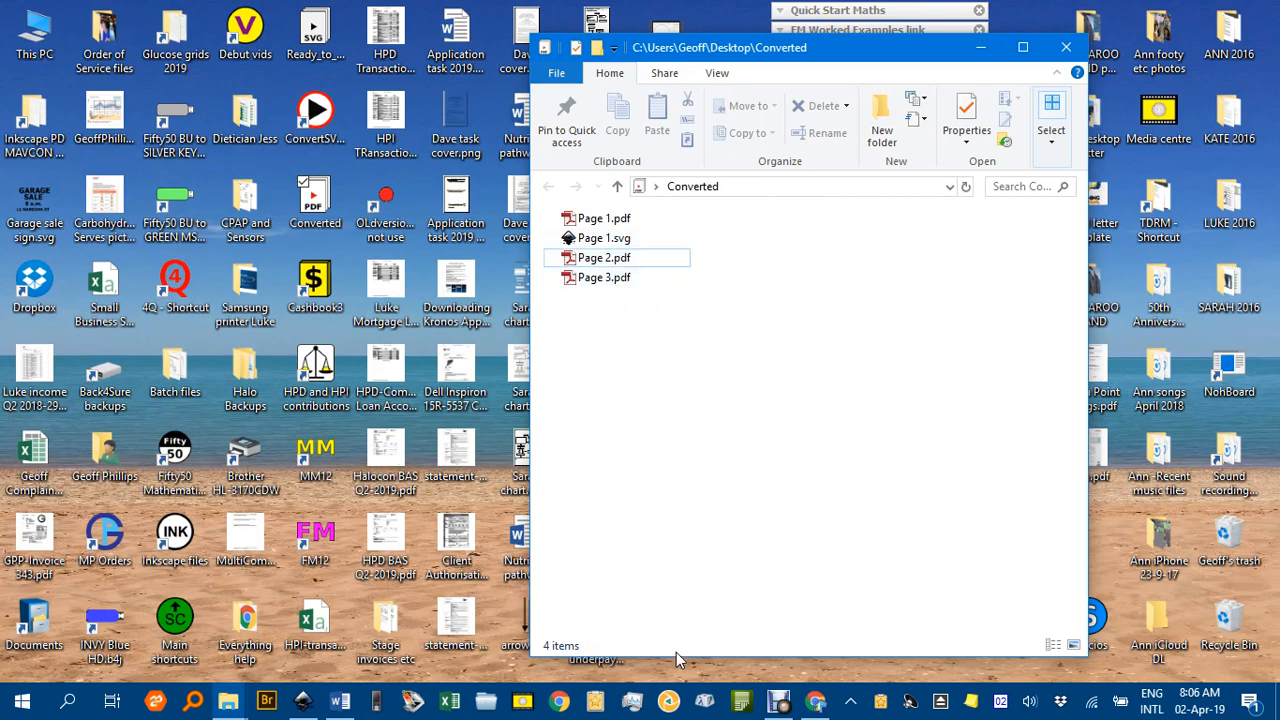
mouse_move(670, 704)
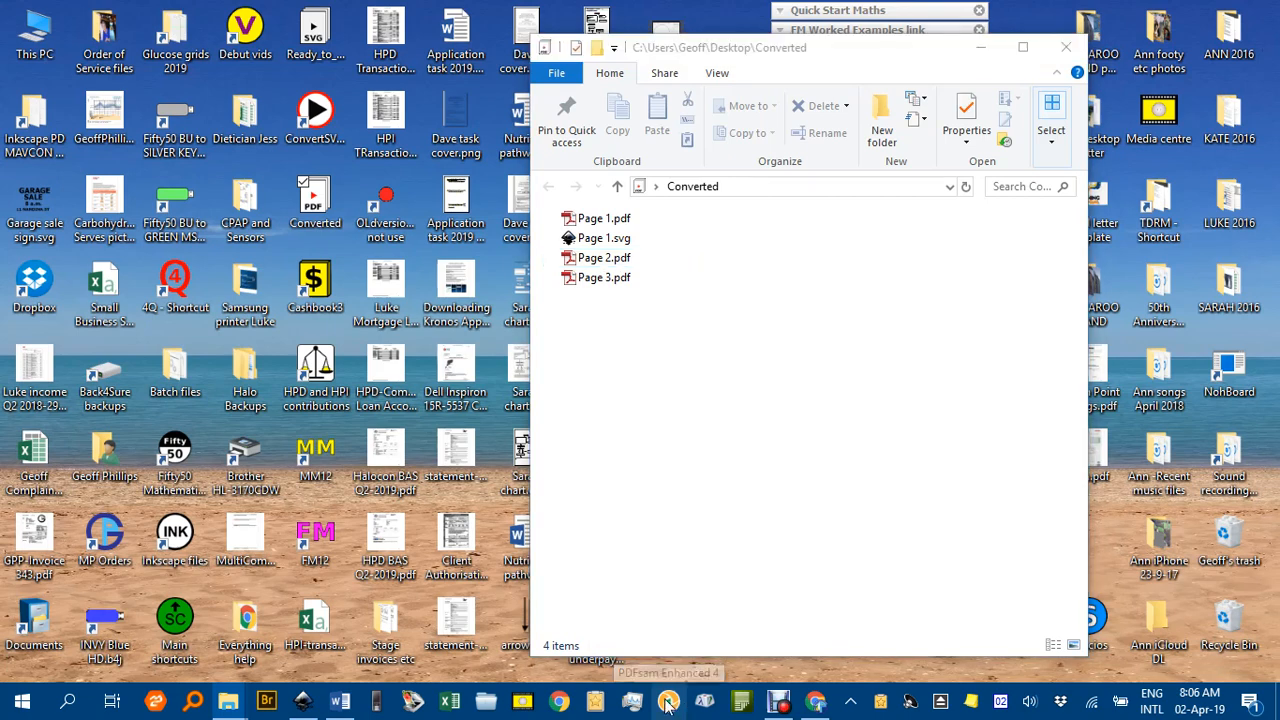
Launch PDFsam Enhanced and show its Create tools for new PDFs
click(668, 700)
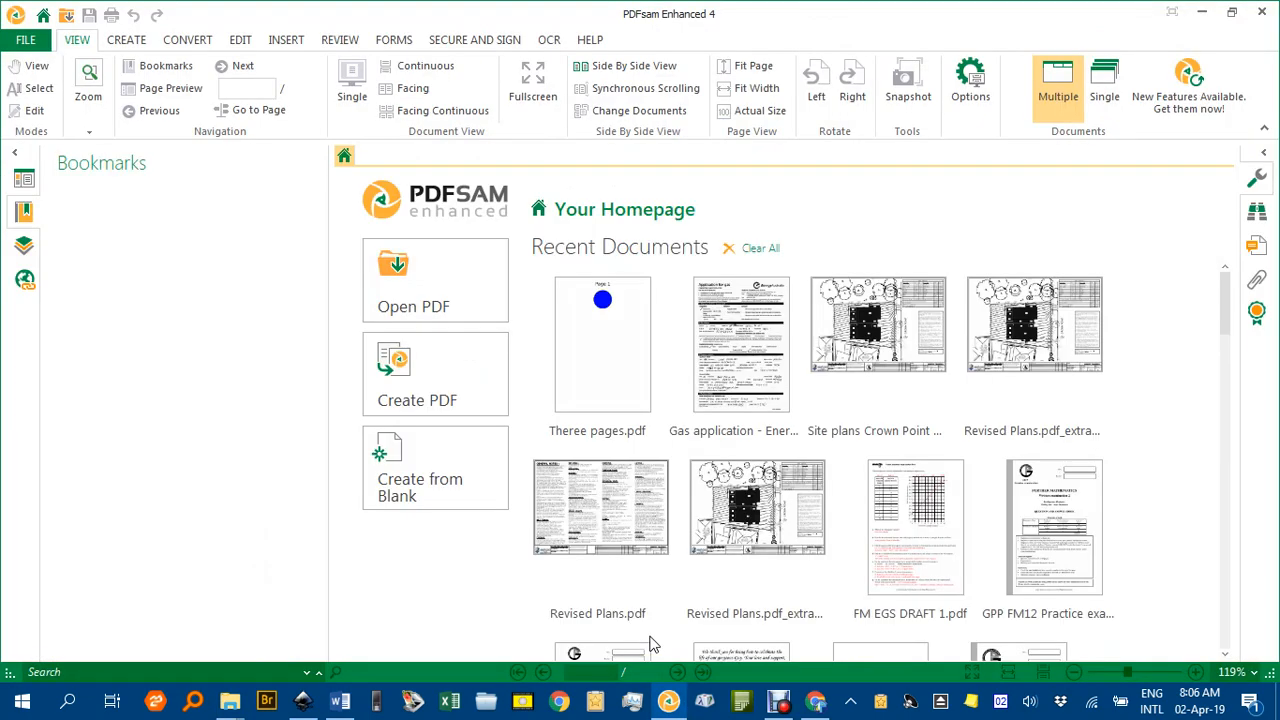
mouse_move(684, 216)
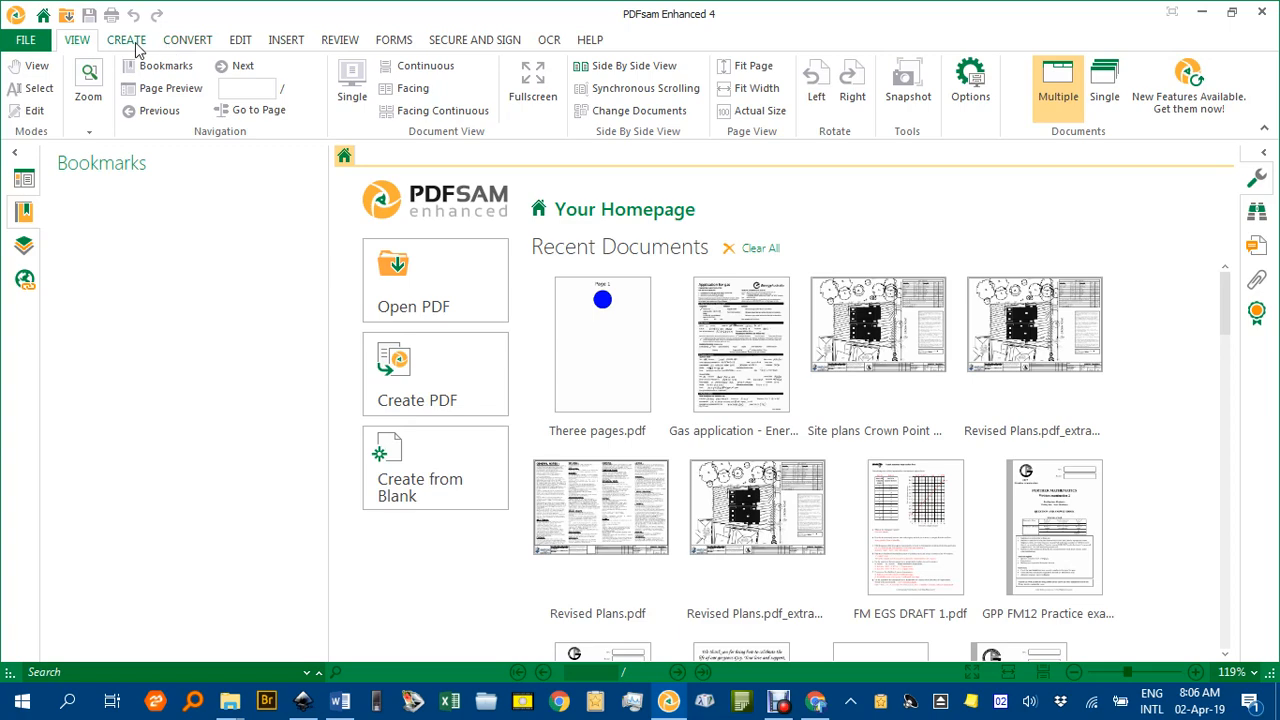
click(126, 40)
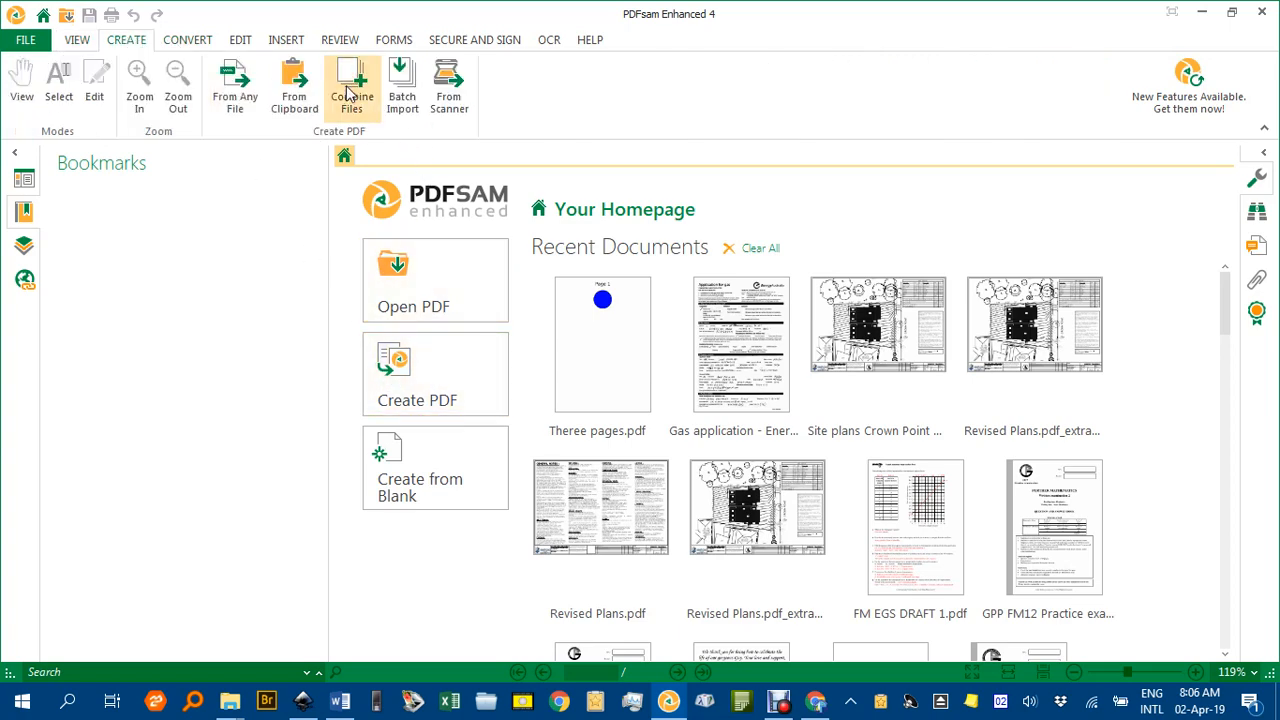
Combine Page 1, Page 2 and Page 3 PDFs into one Merge Result document via Combine Files
click(352, 84)
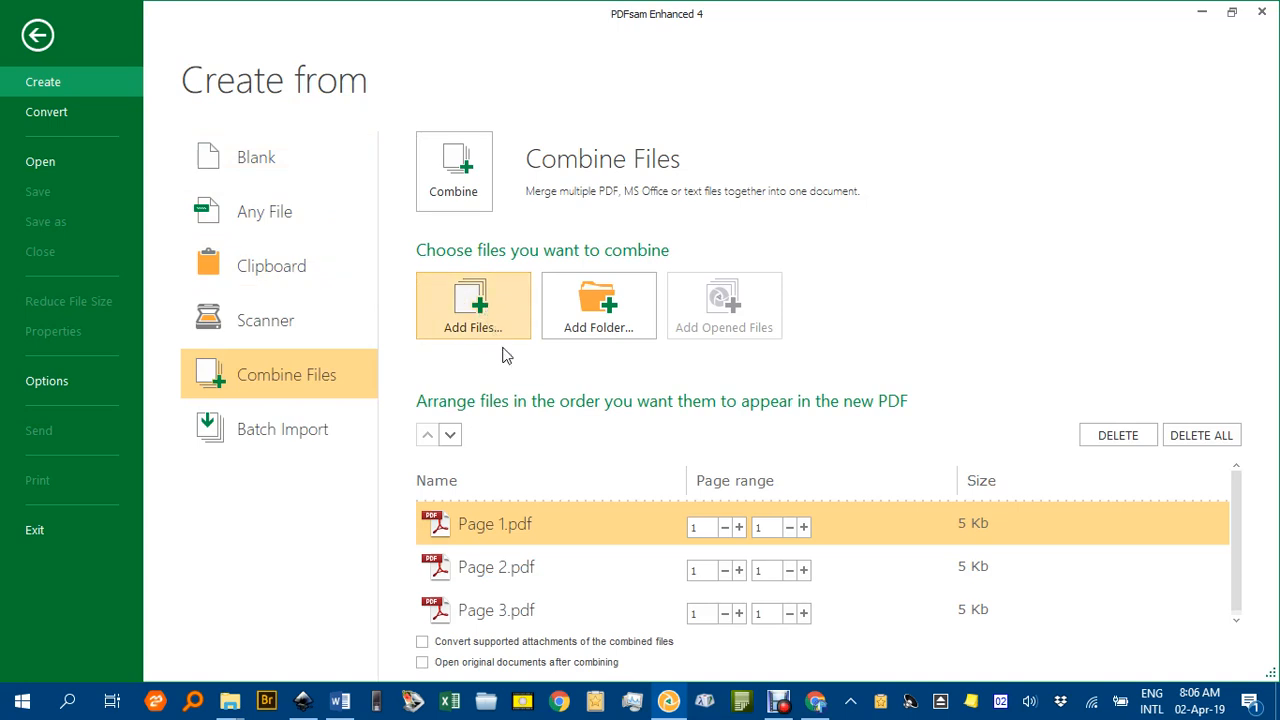
click(472, 304)
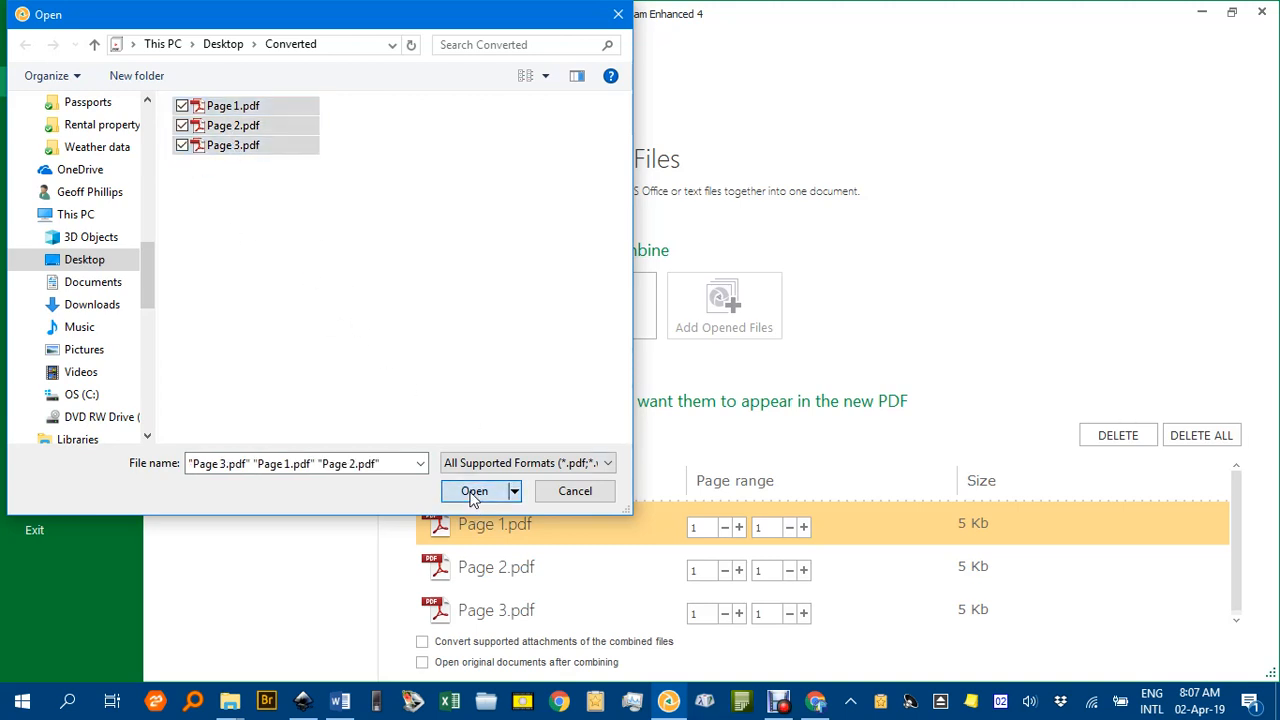
click(474, 492)
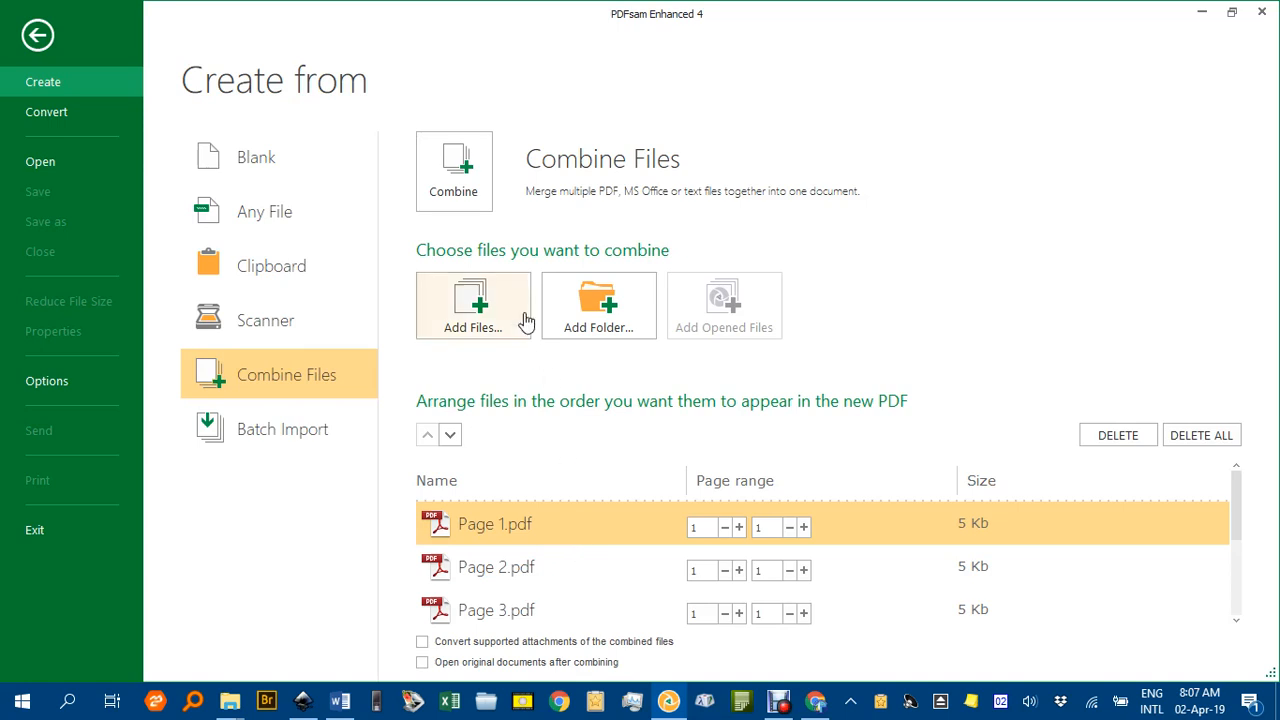
click(36, 34)
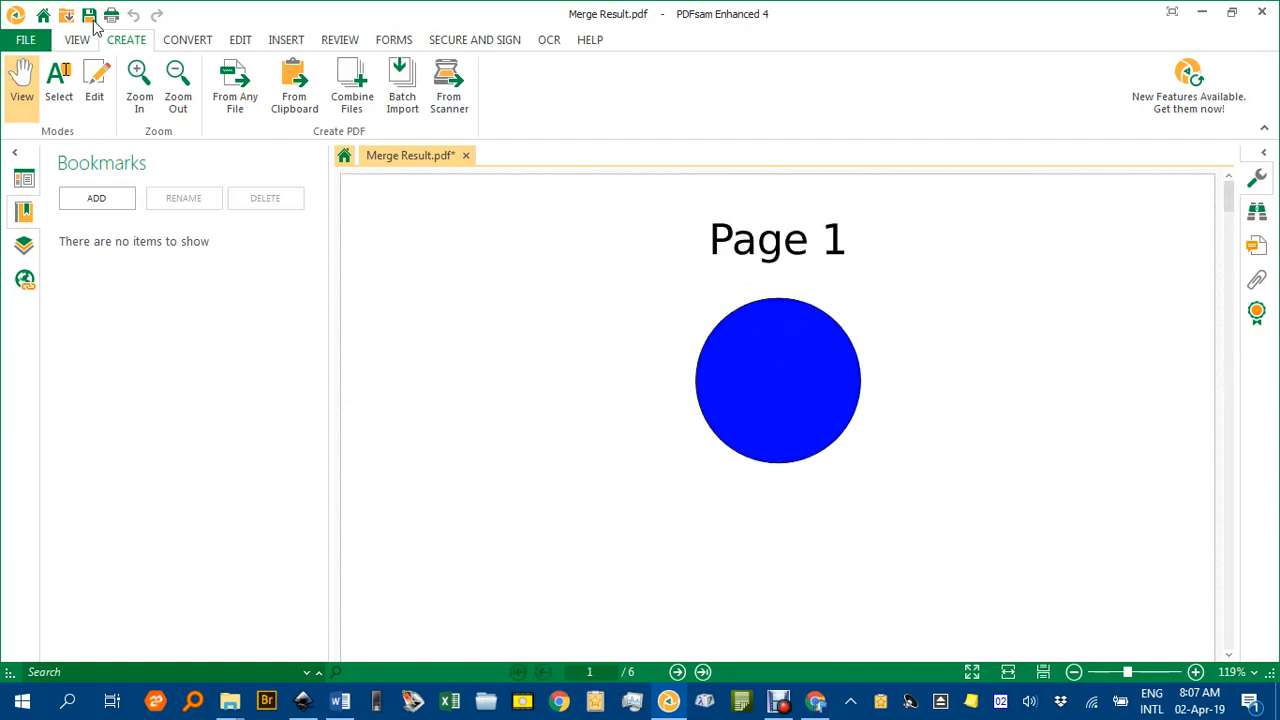
mouse_move(88, 16)
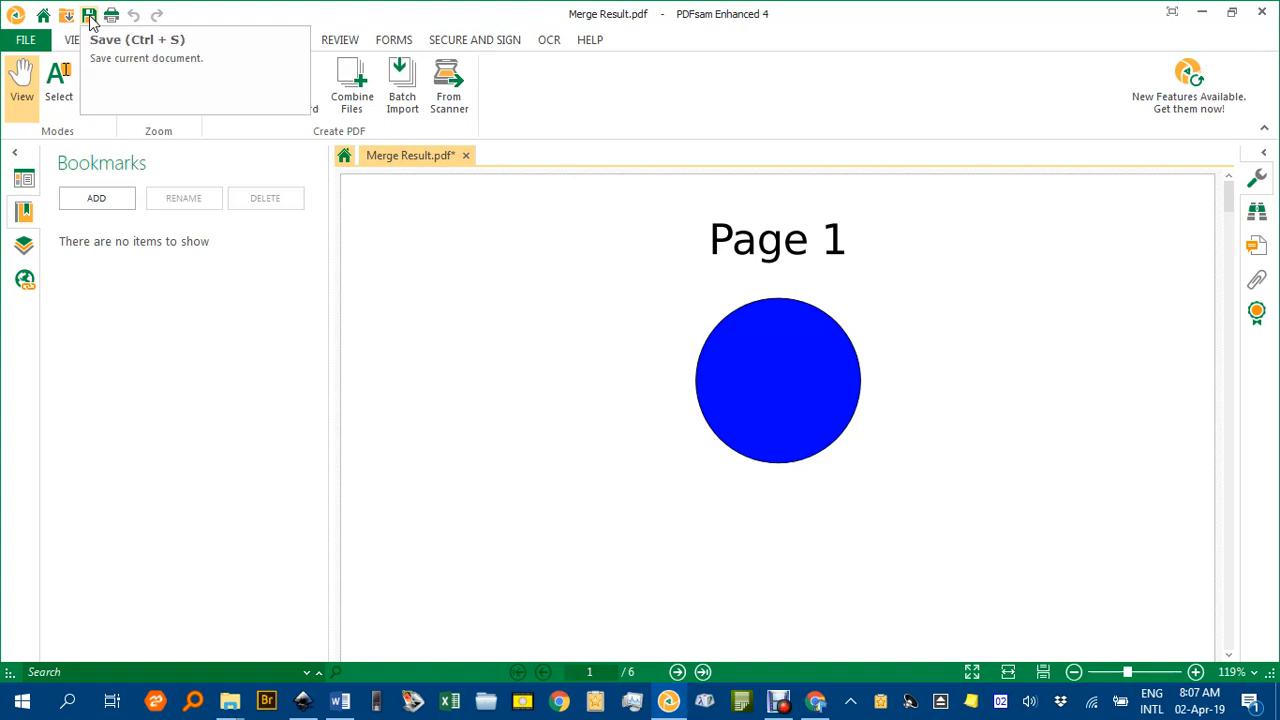
Save the merged document as 'Three pages' in the Converted folder
click(88, 16)
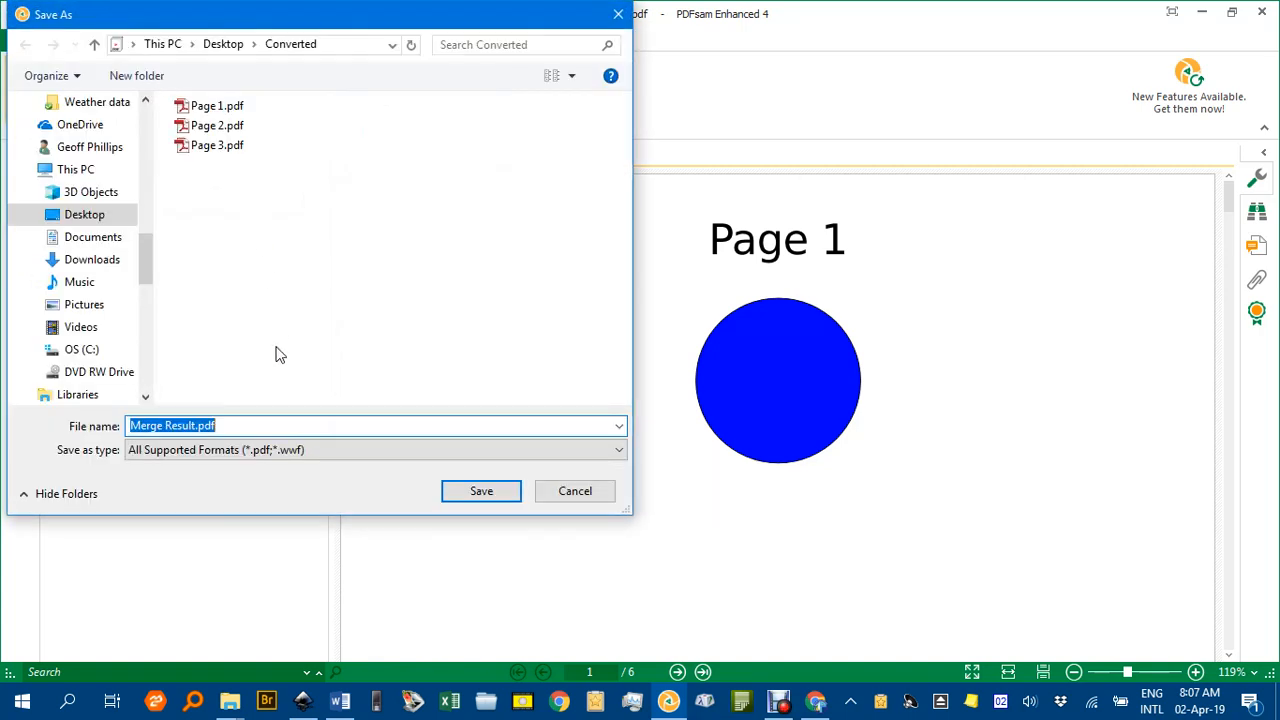
mouse_move(270, 418)
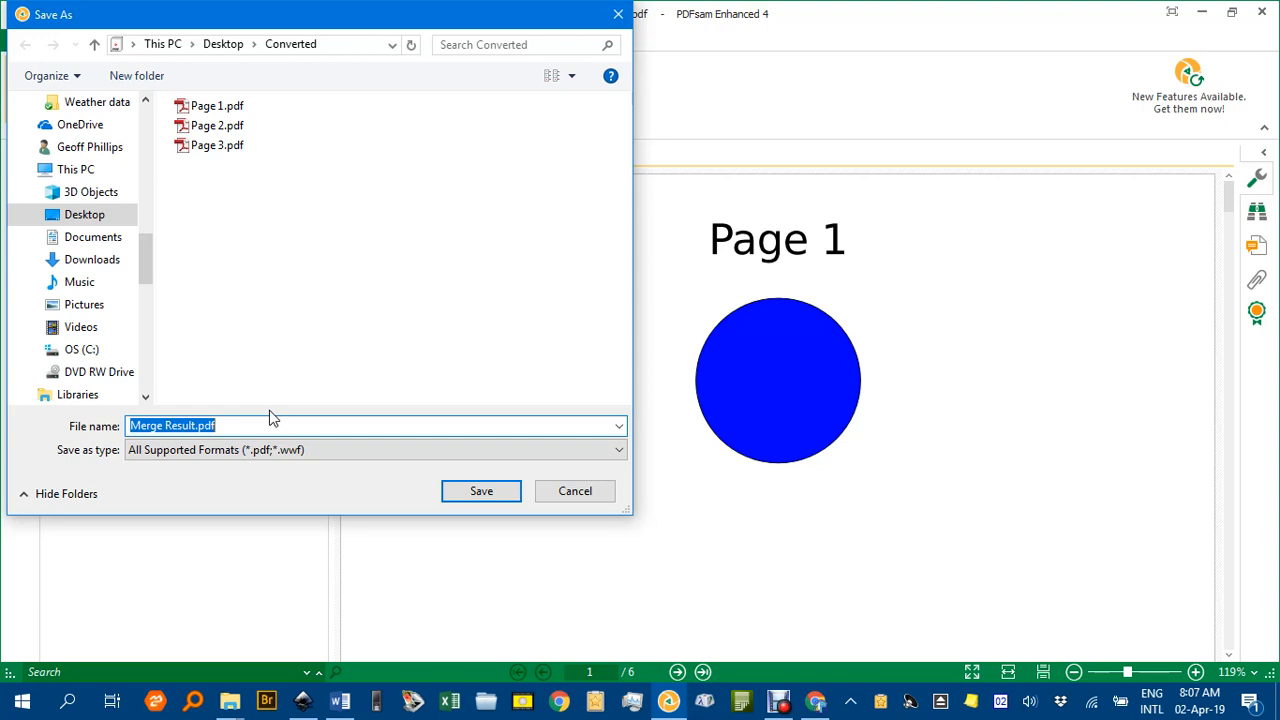
text(Three)
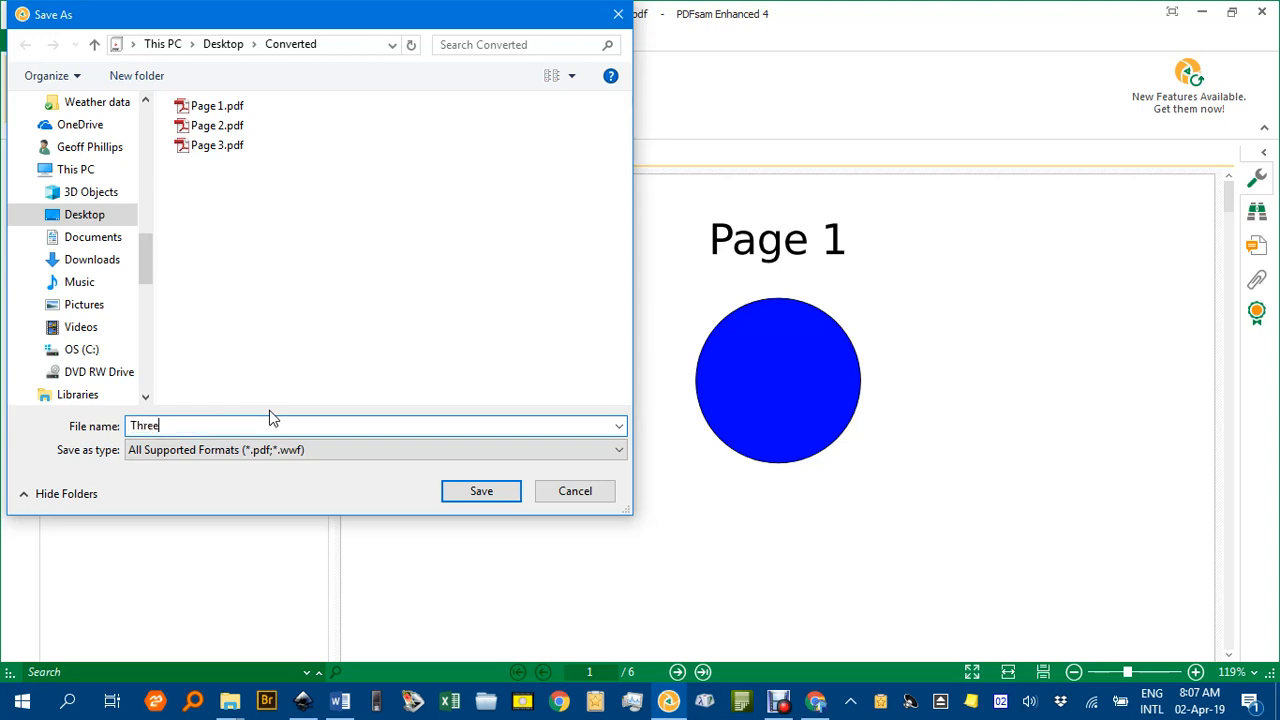
text(pages)
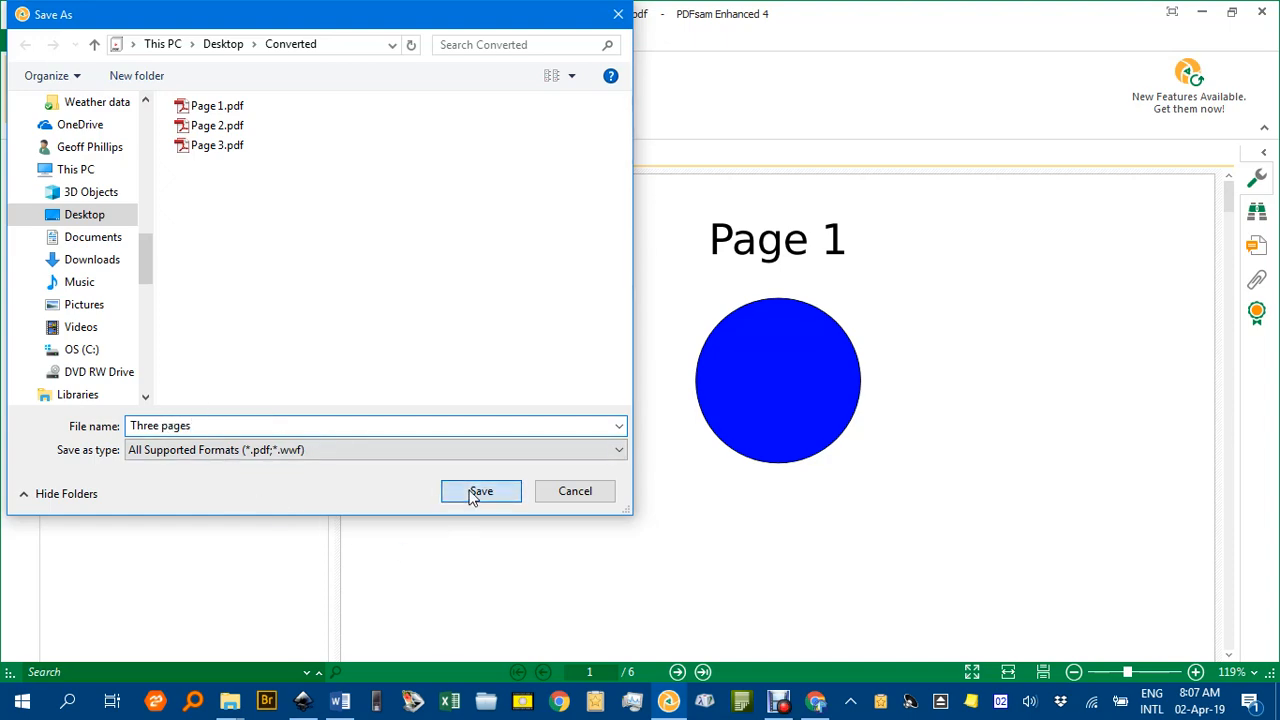
click(480, 492)
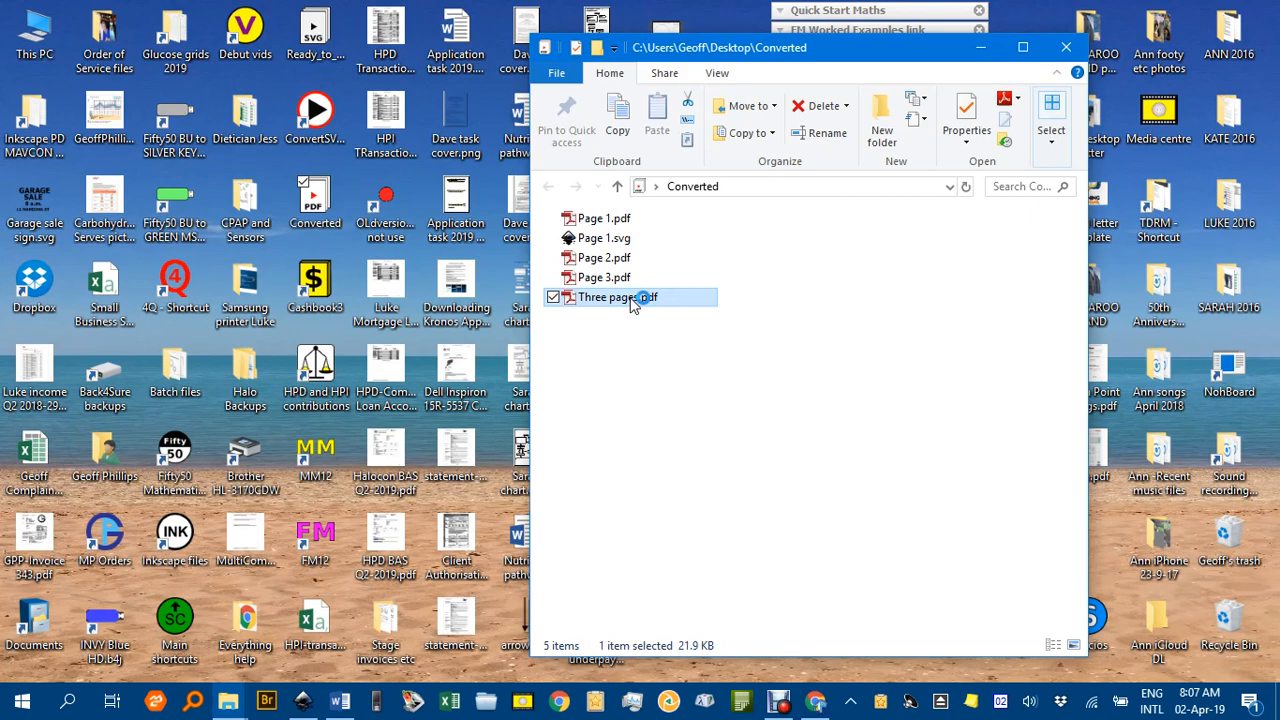
Open Three pages.pdf from the Converted folder to check the merged result
double_click(616, 296)
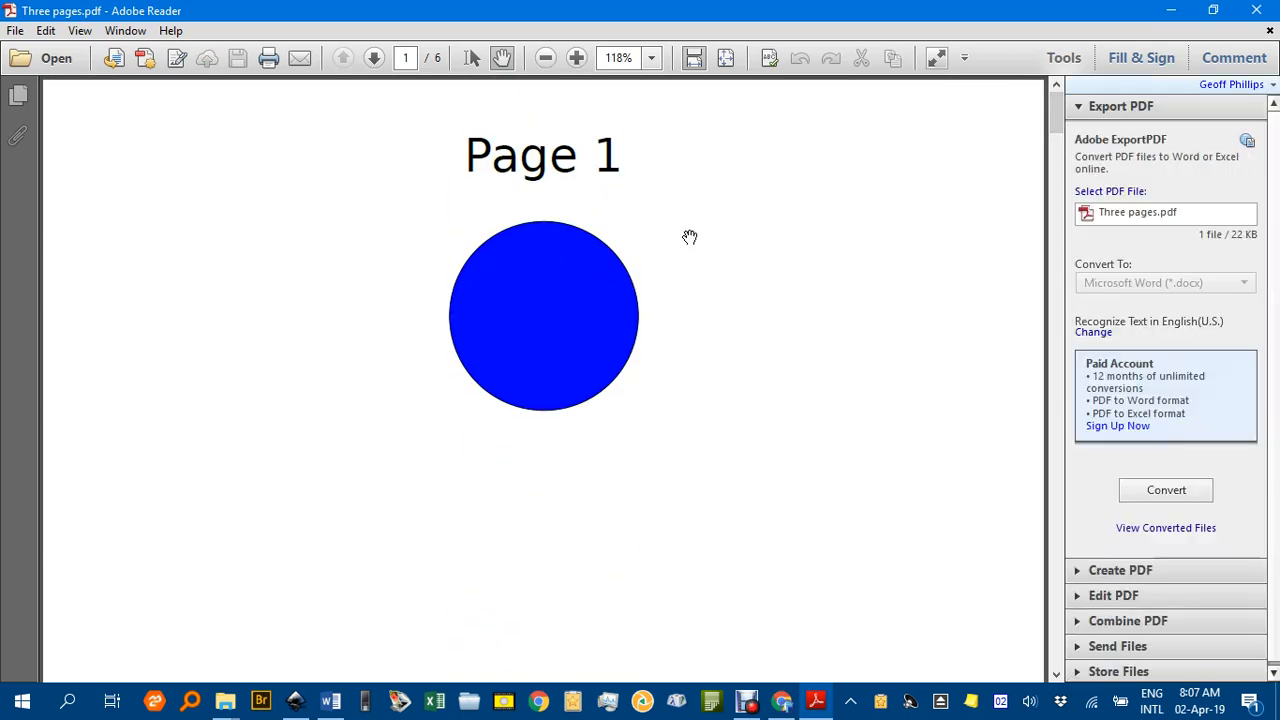
mouse_move(784, 196)
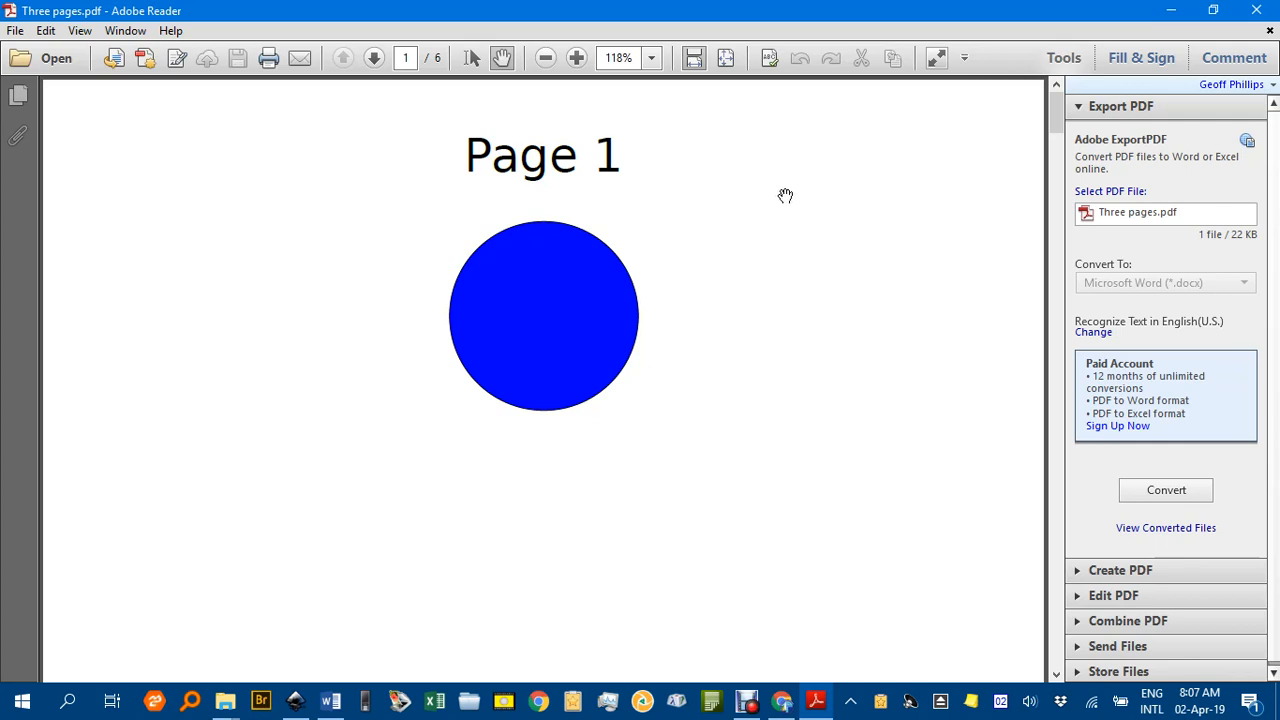
mouse_move(708, 258)
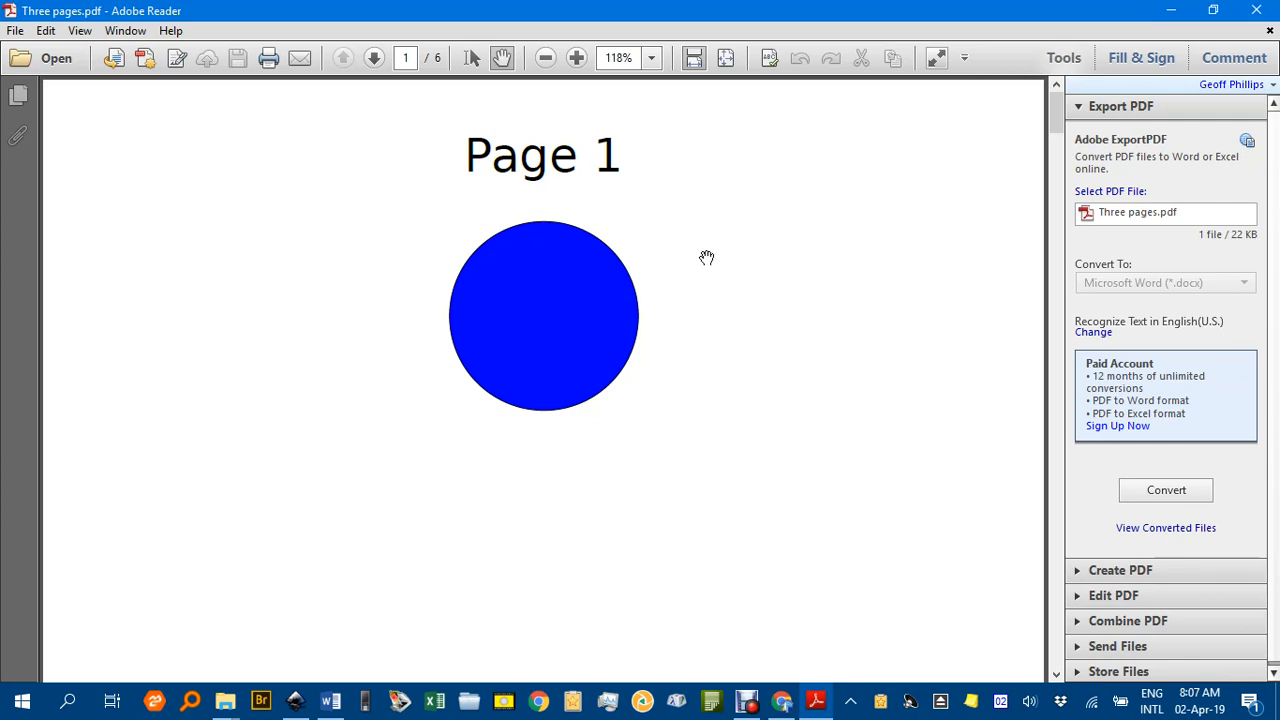